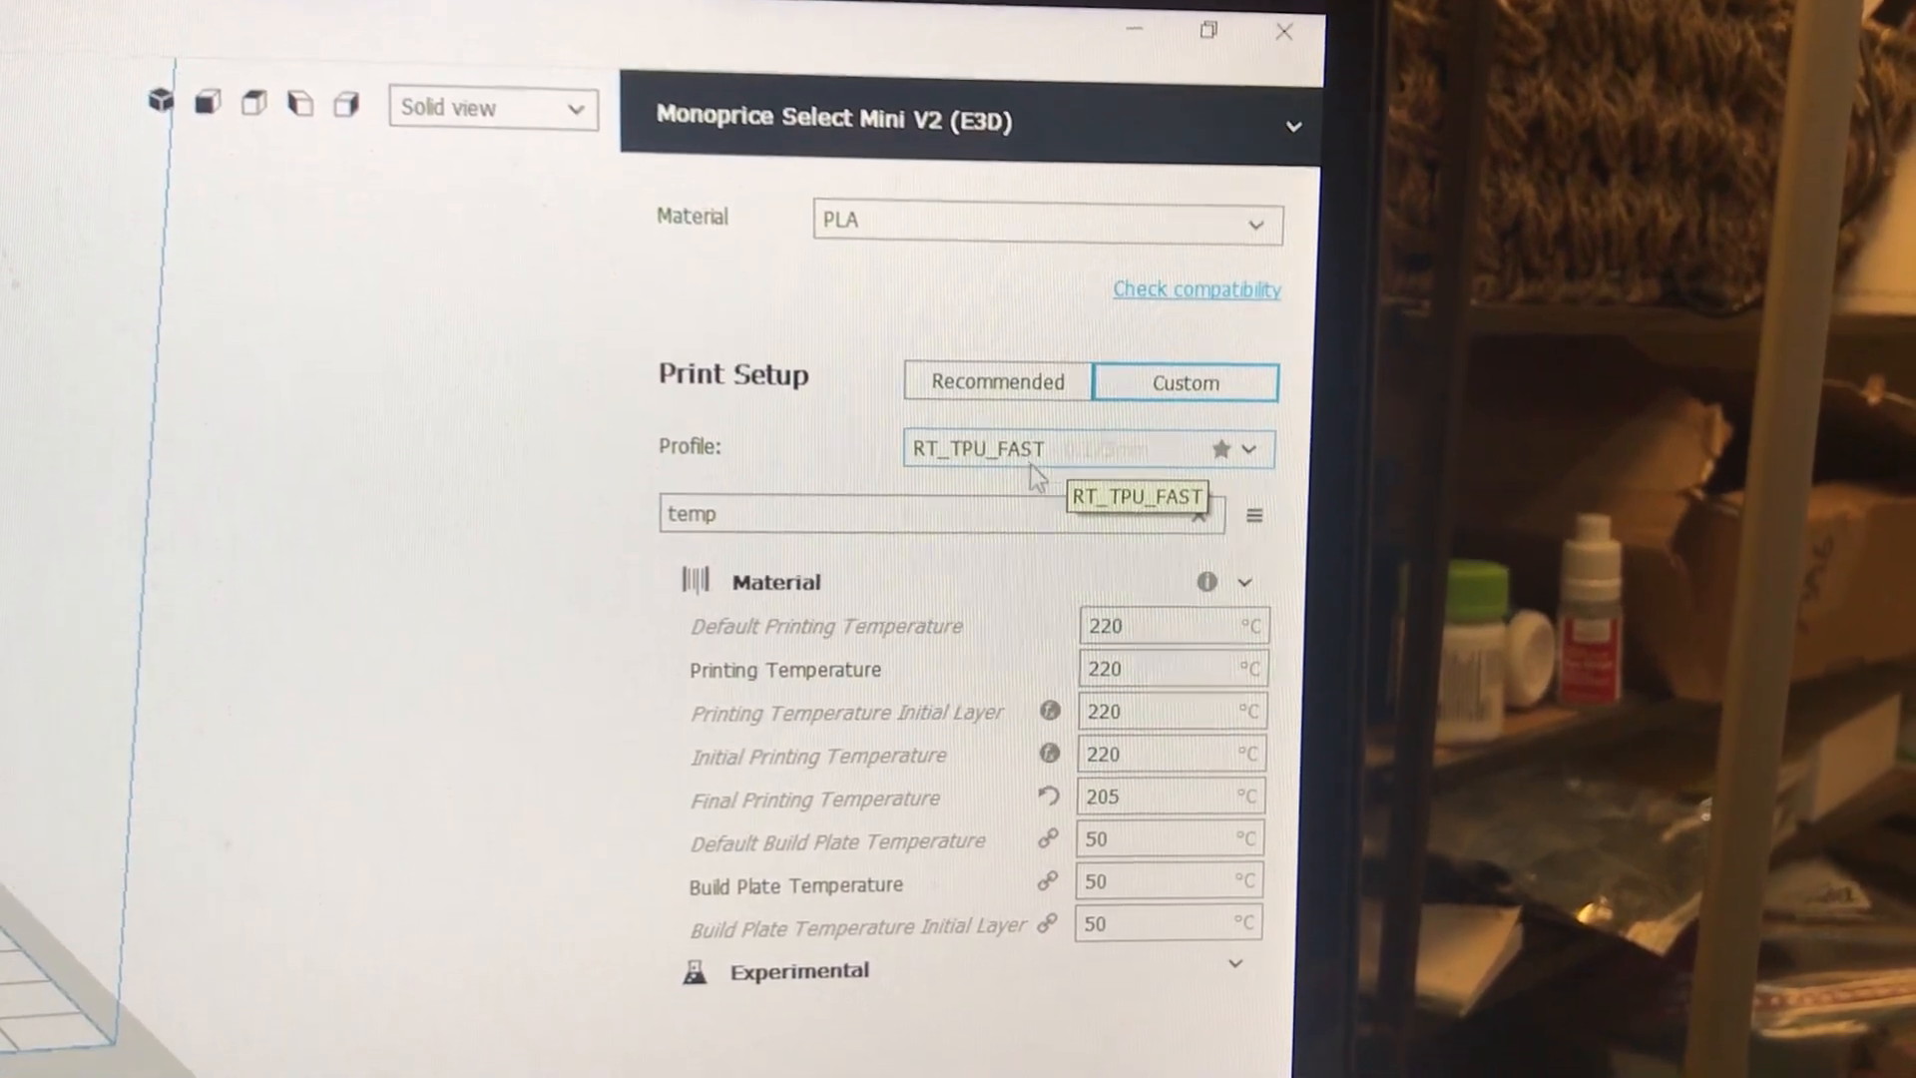
View the Global Settings summary of the RT_TPU_FAST profile (layer height, speeds, temperatures, support).
left_click(1252, 449)
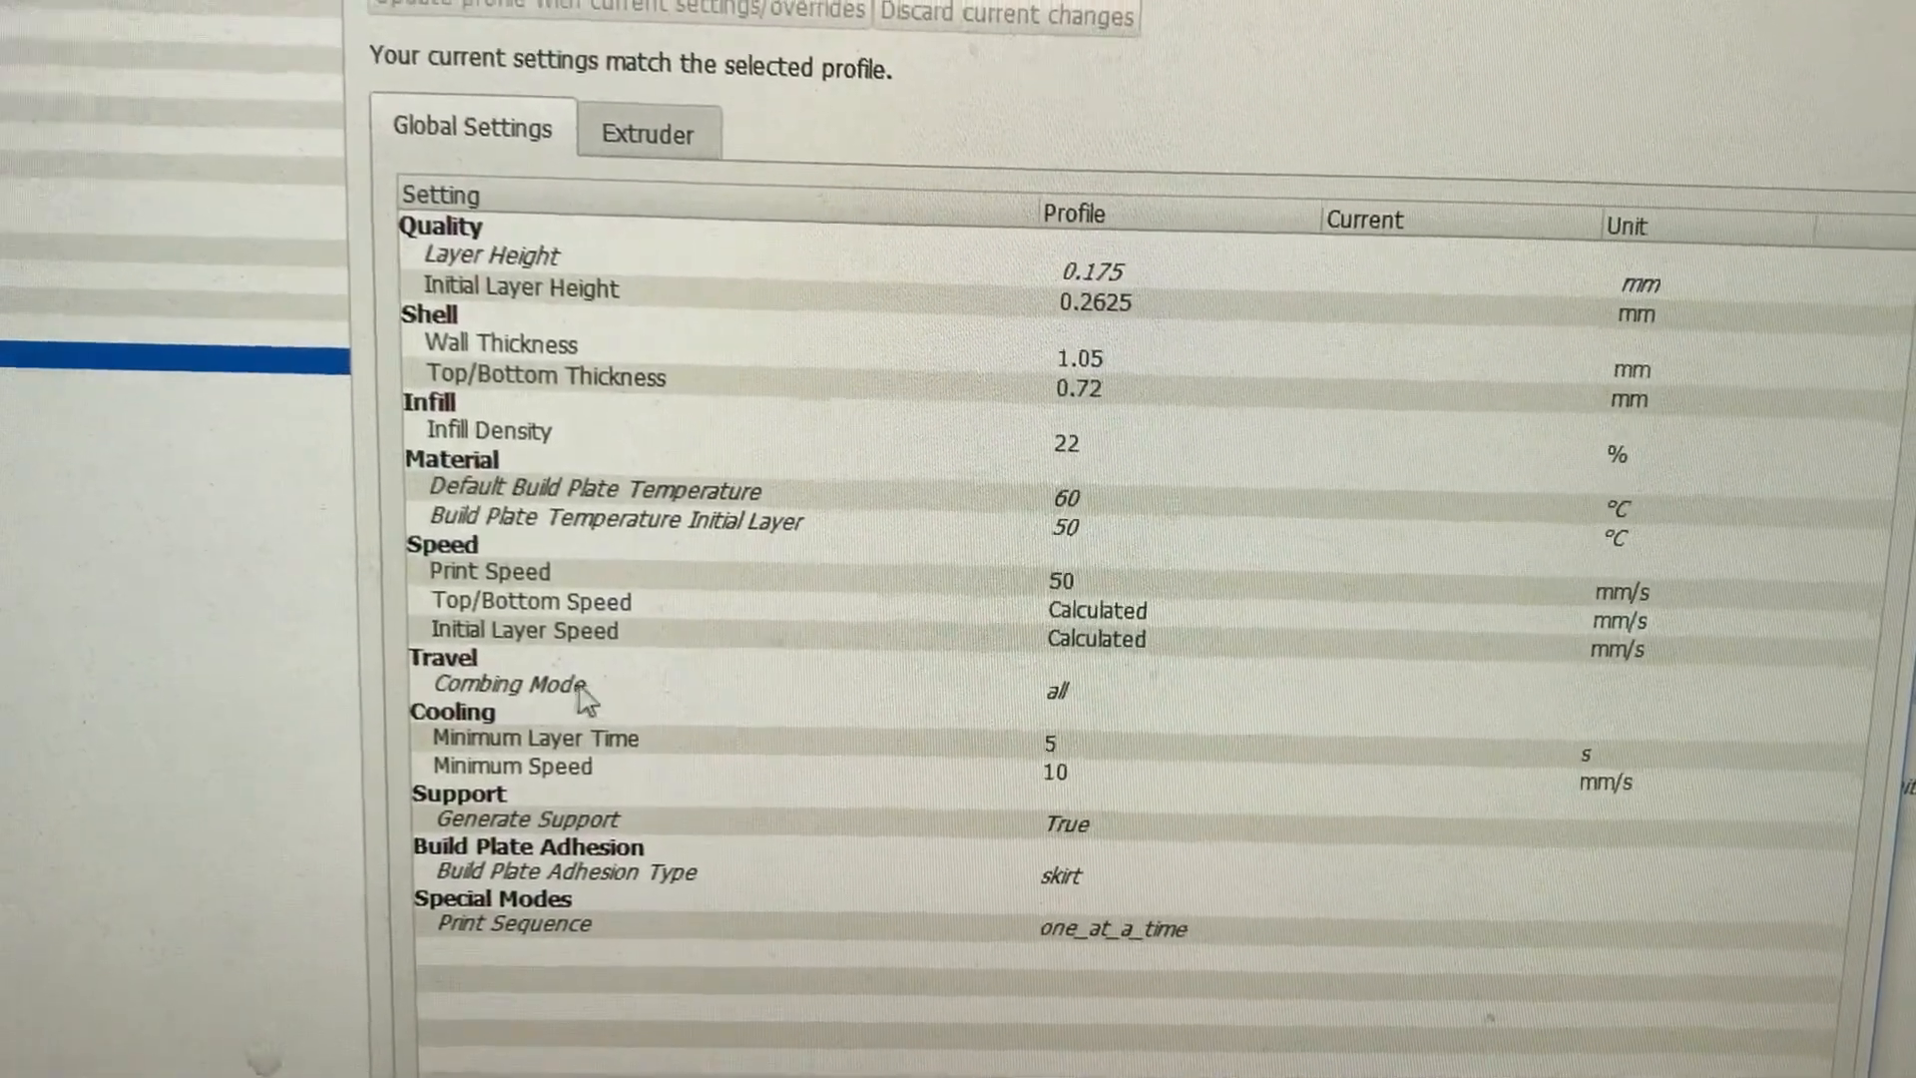
mouse_move(703, 703)
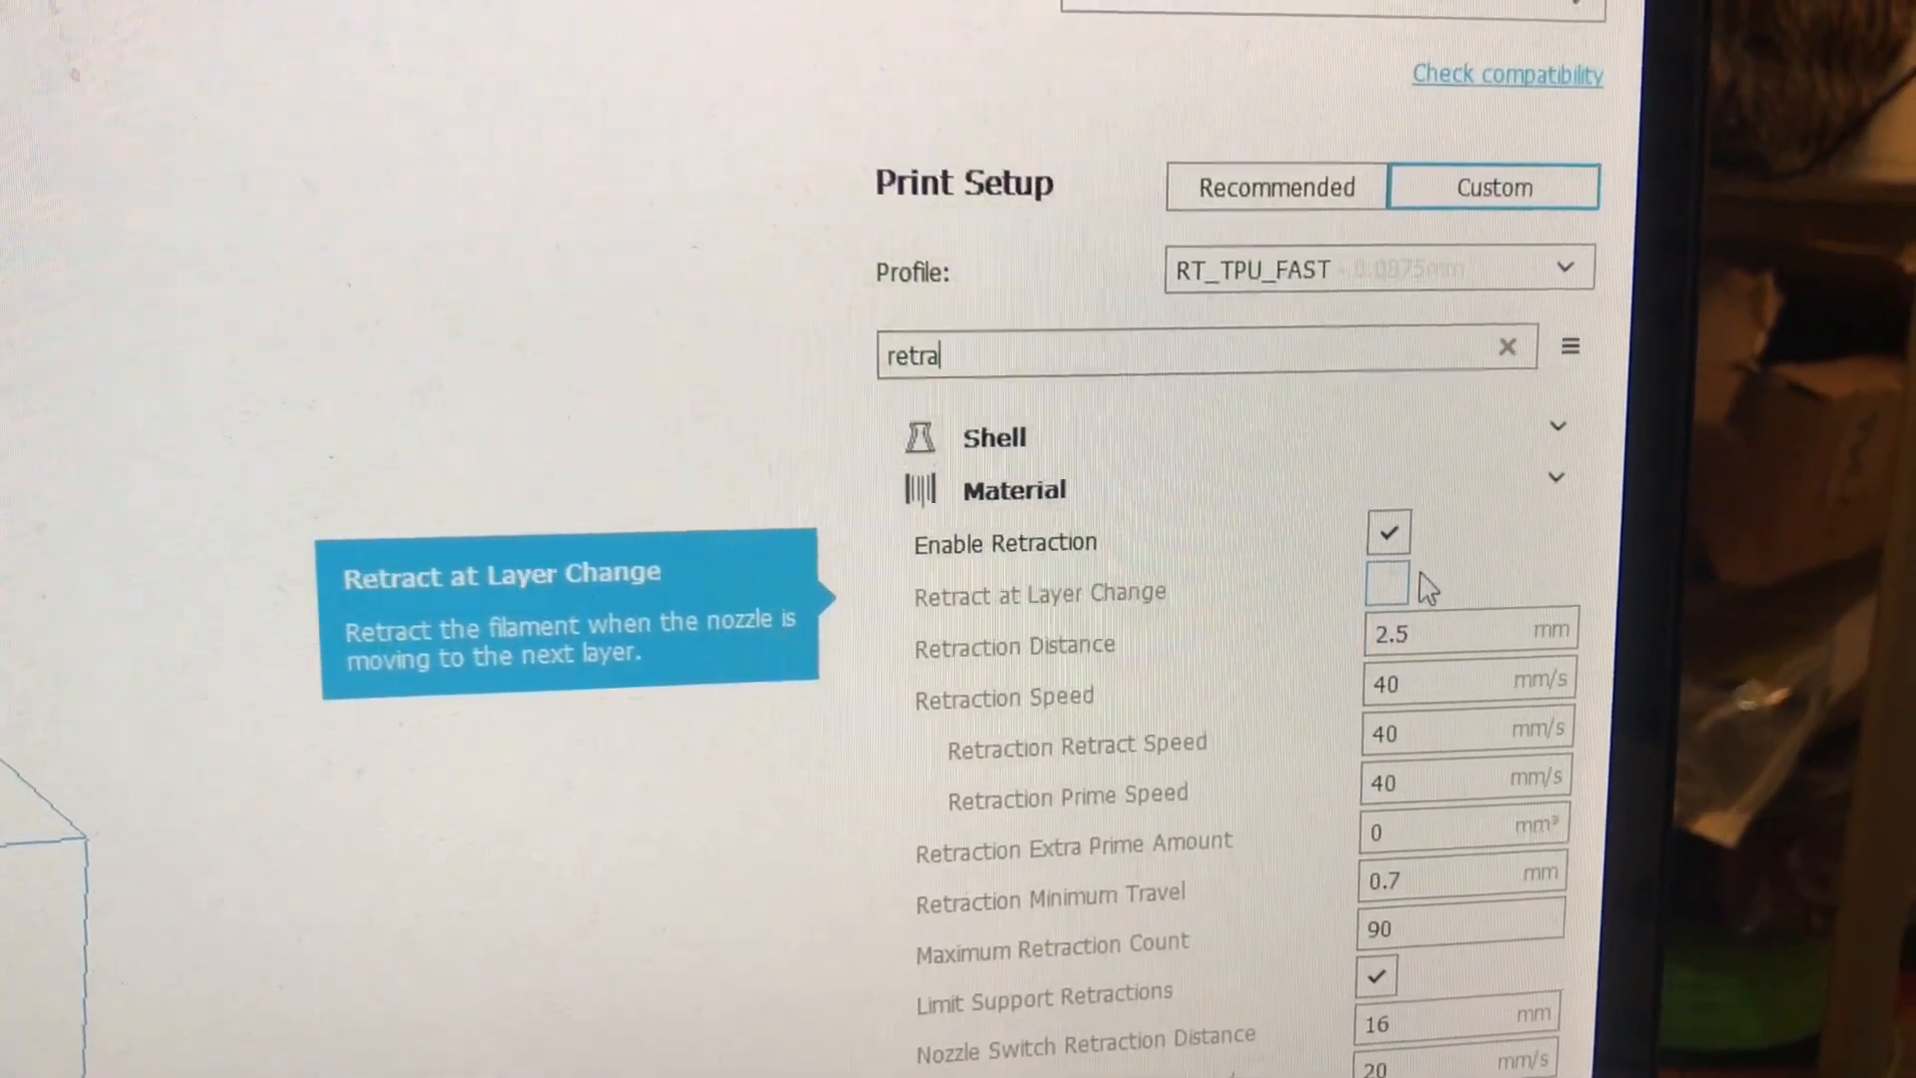
mouse_move(1156, 537)
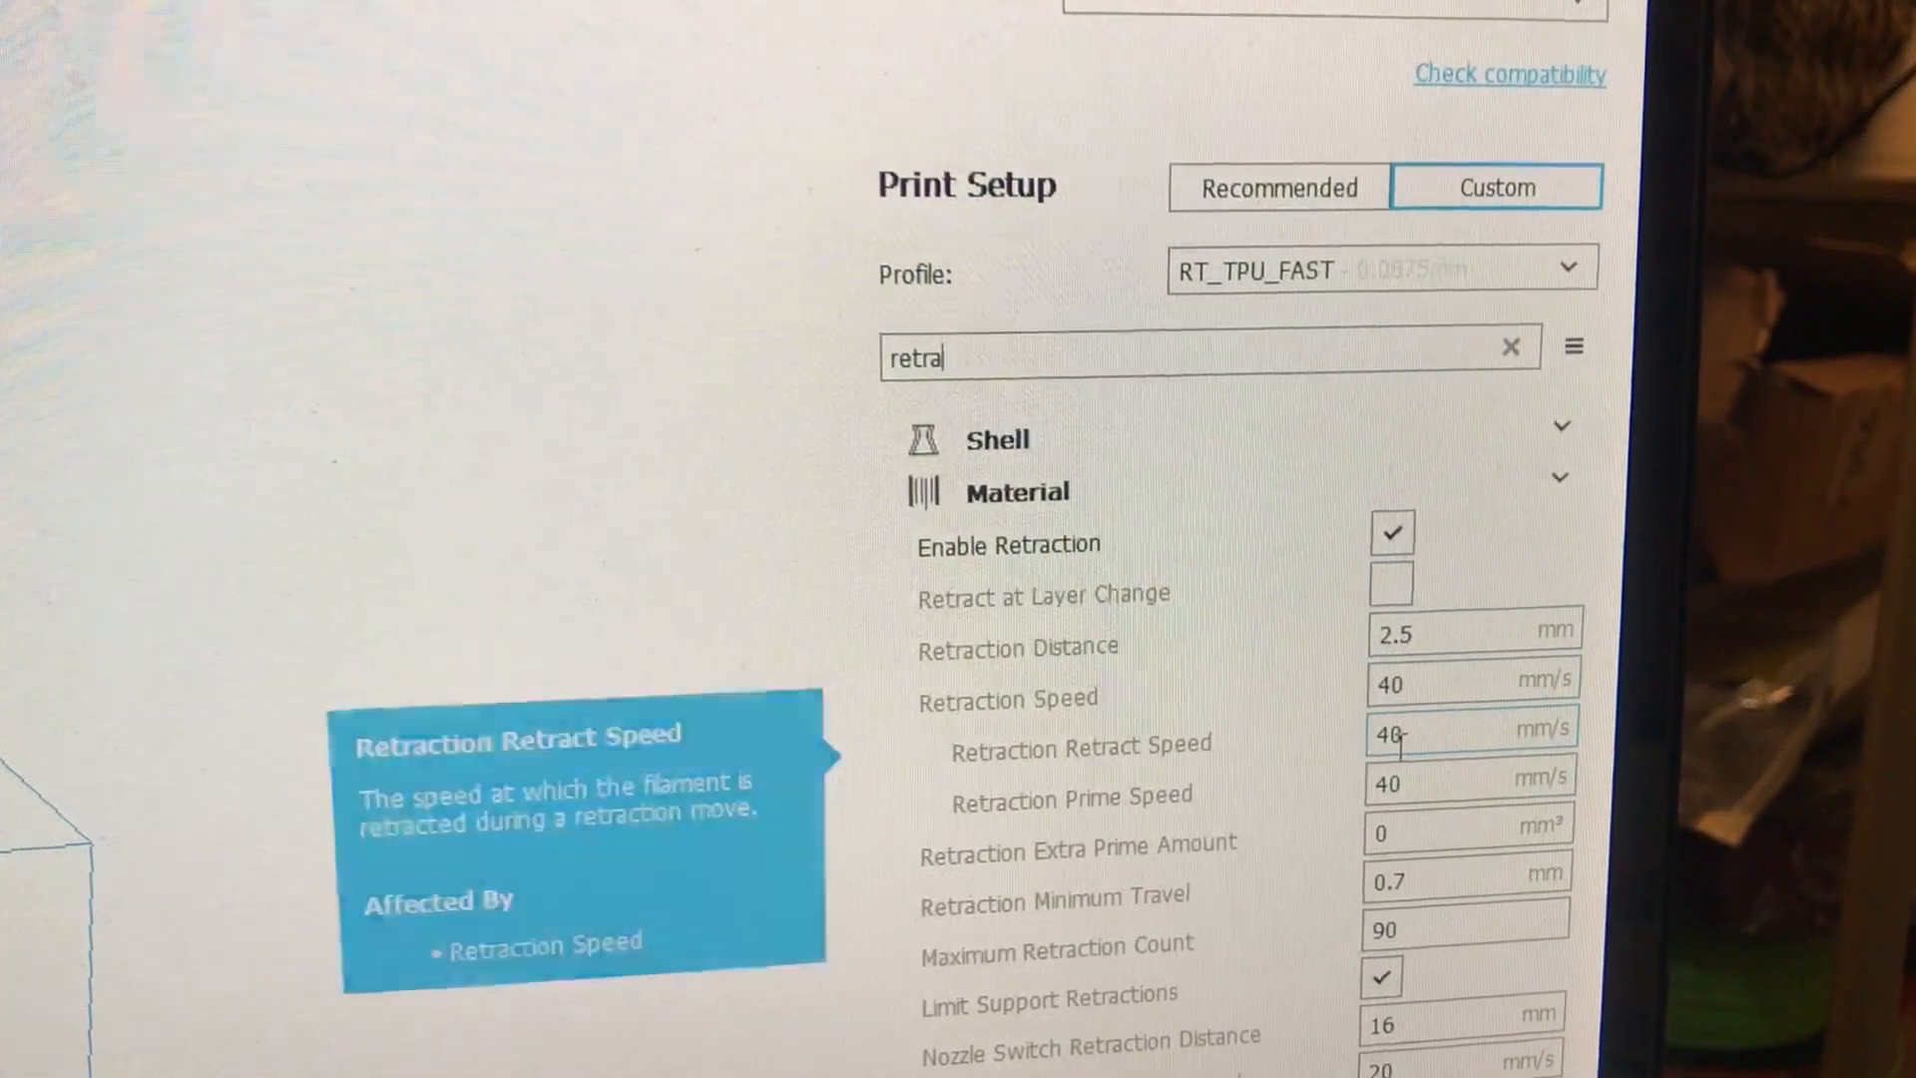
mouse_move(1044, 583)
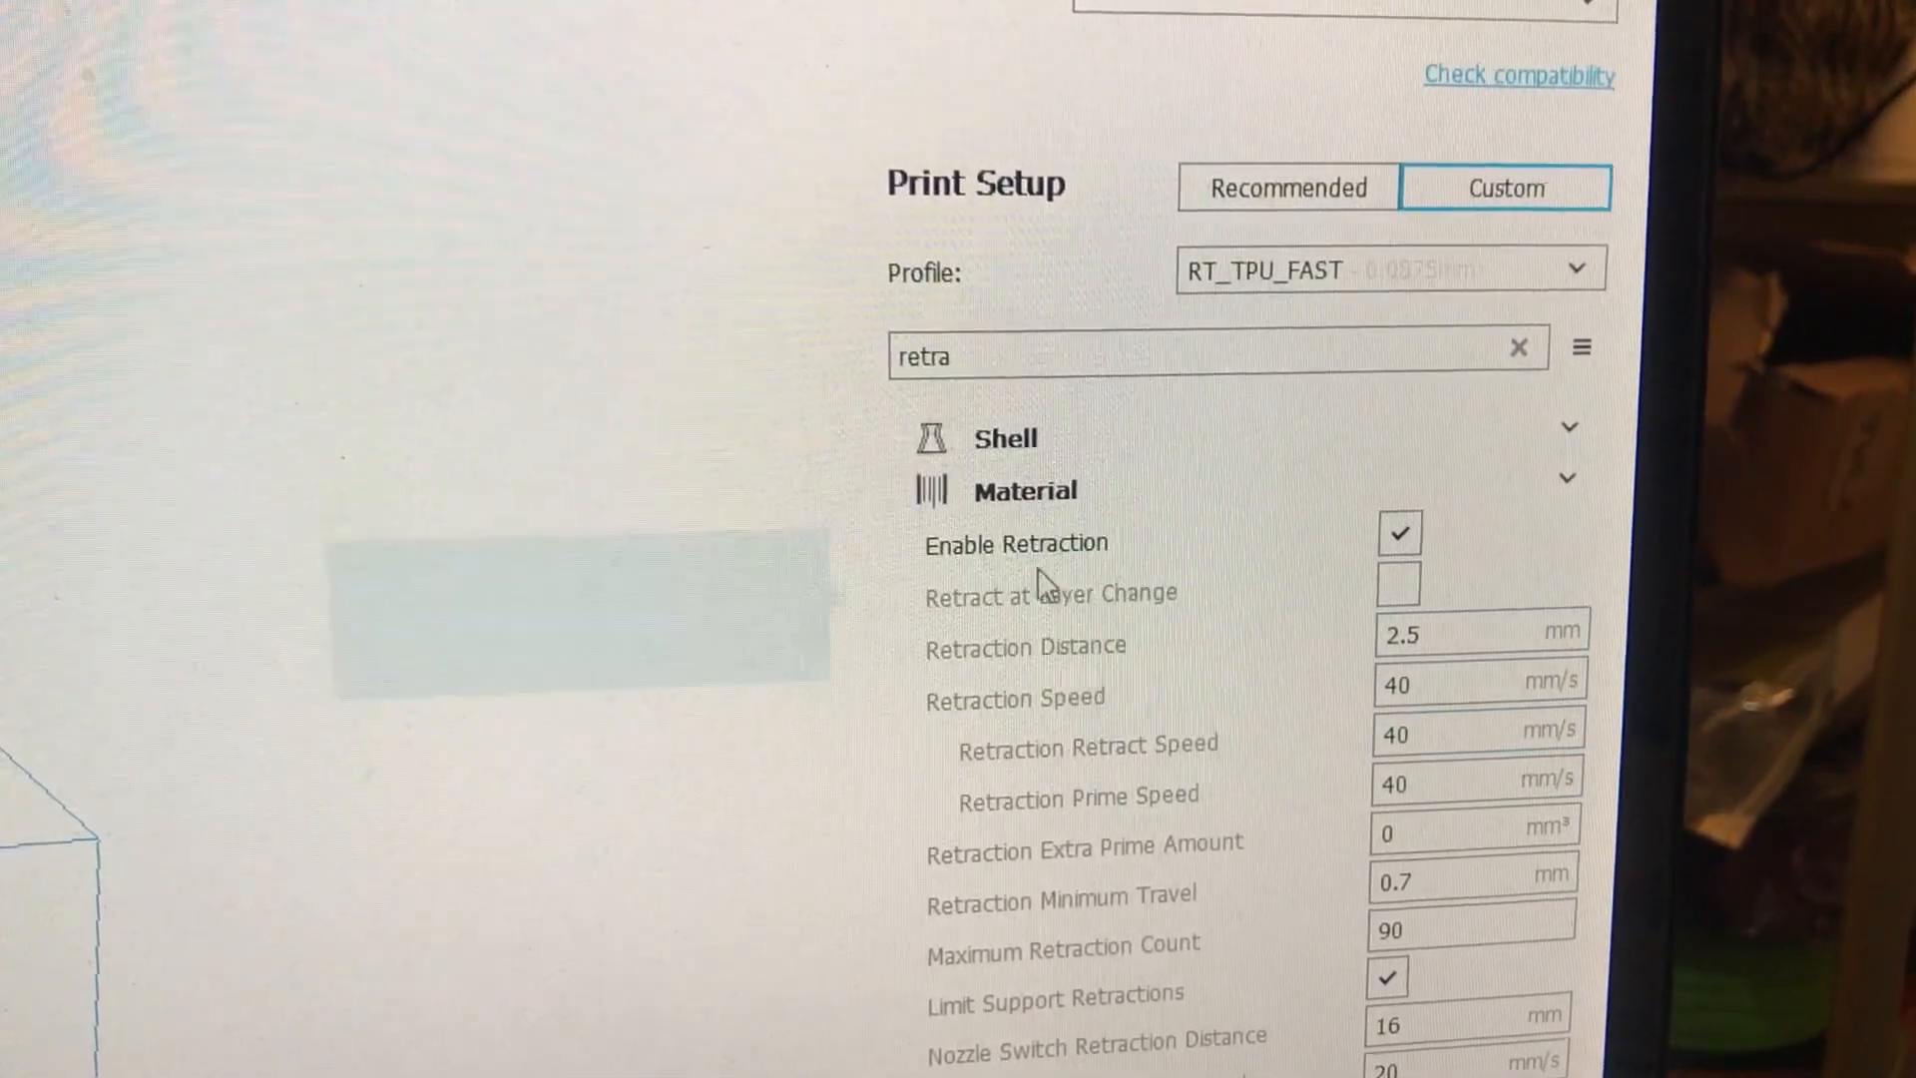
mouse_move(1463, 742)
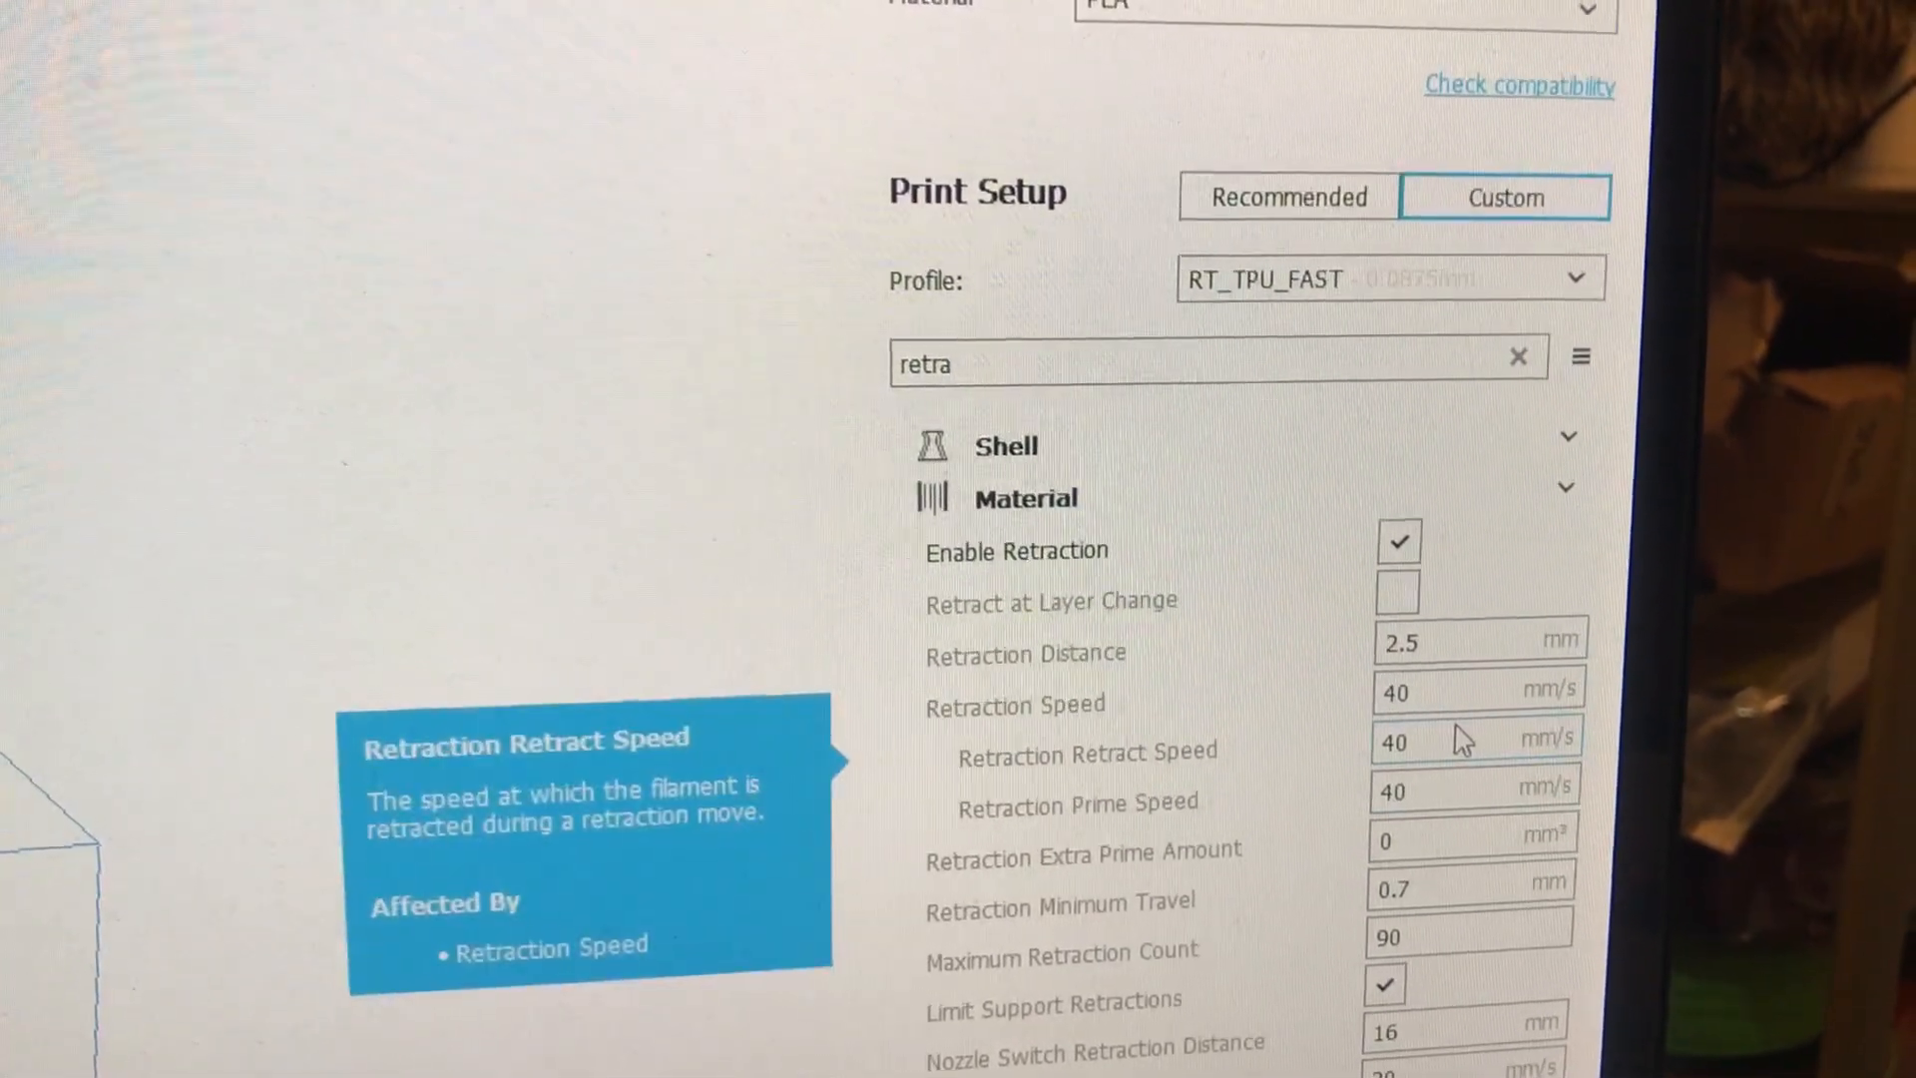